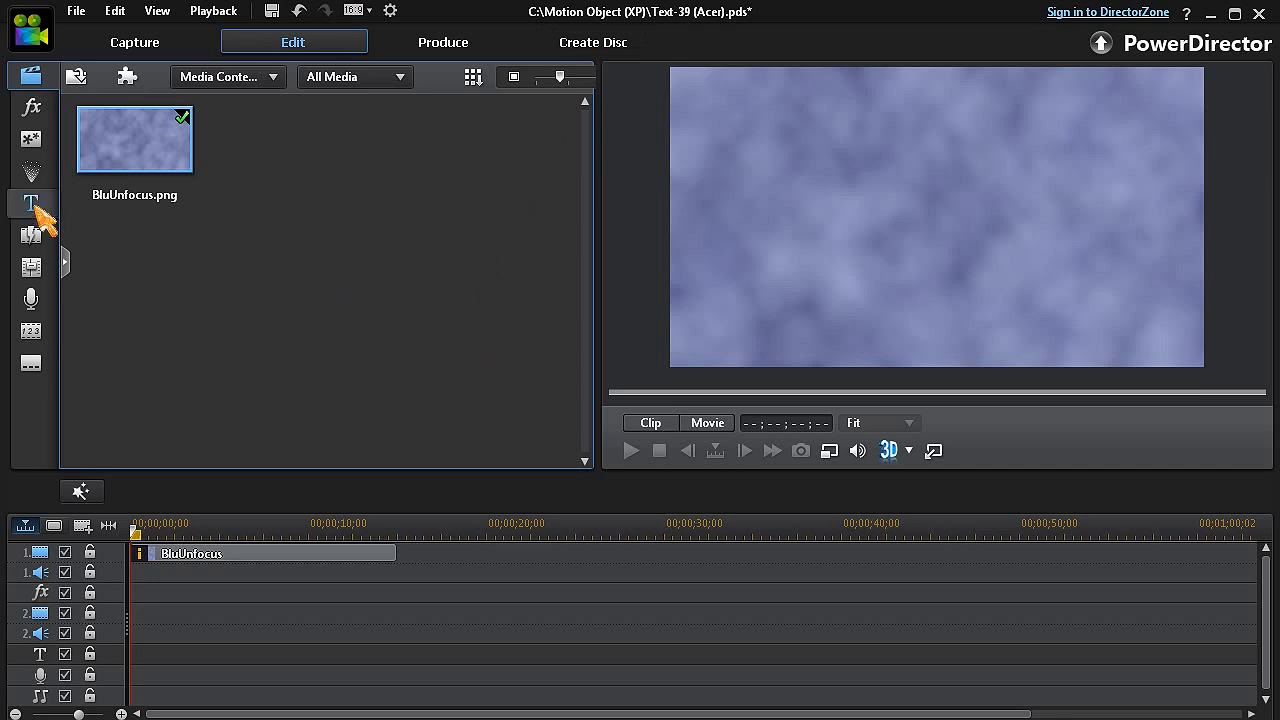
# Step: Browse the Title Room library down to the MotionBlurTemplate title
pyautogui.click(32, 204)
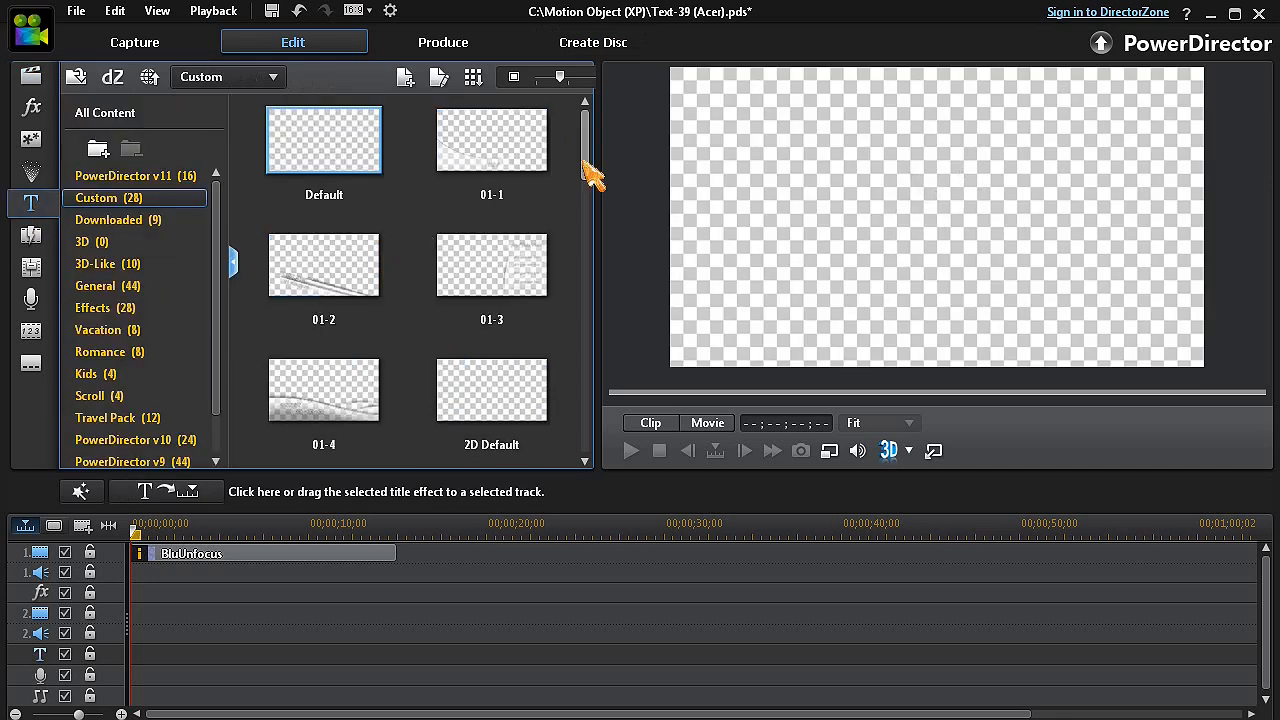
pyautogui.scroll(-3)
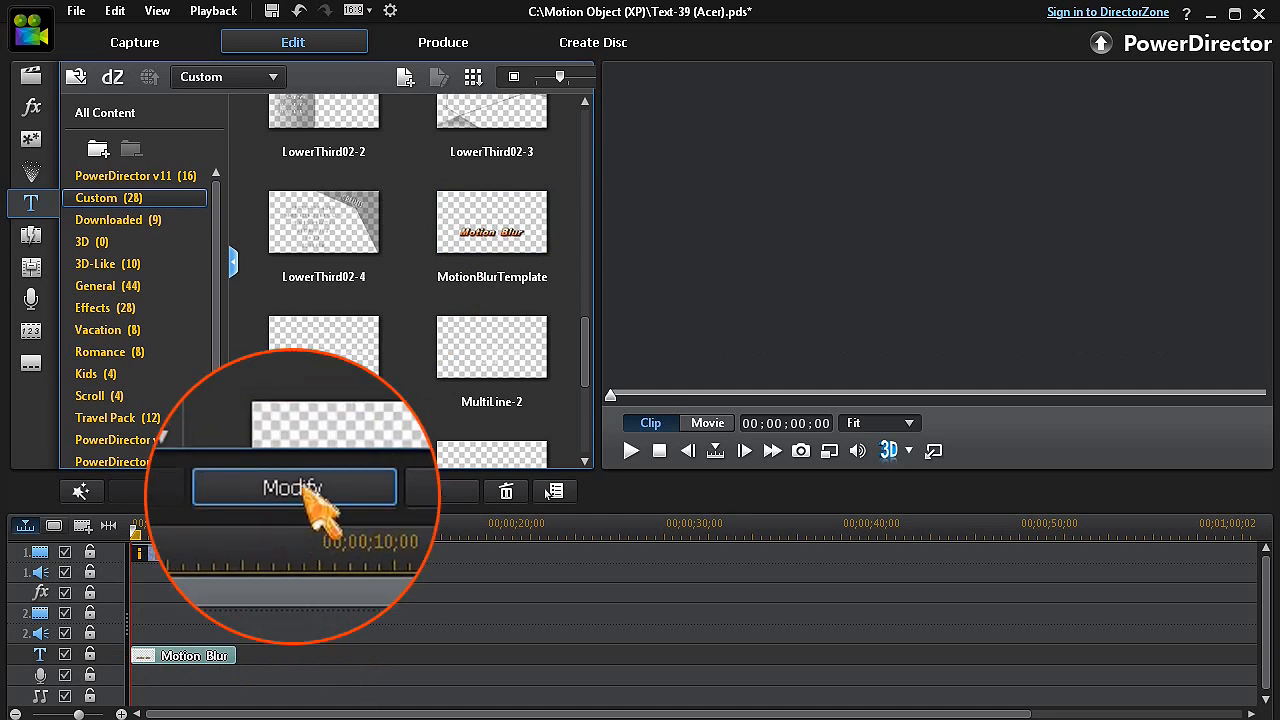
# Step: Edit the Motion Blur title in Title Designer and assign it a starting animation effect from the Motion thumbnails
pyautogui.click(292, 488)
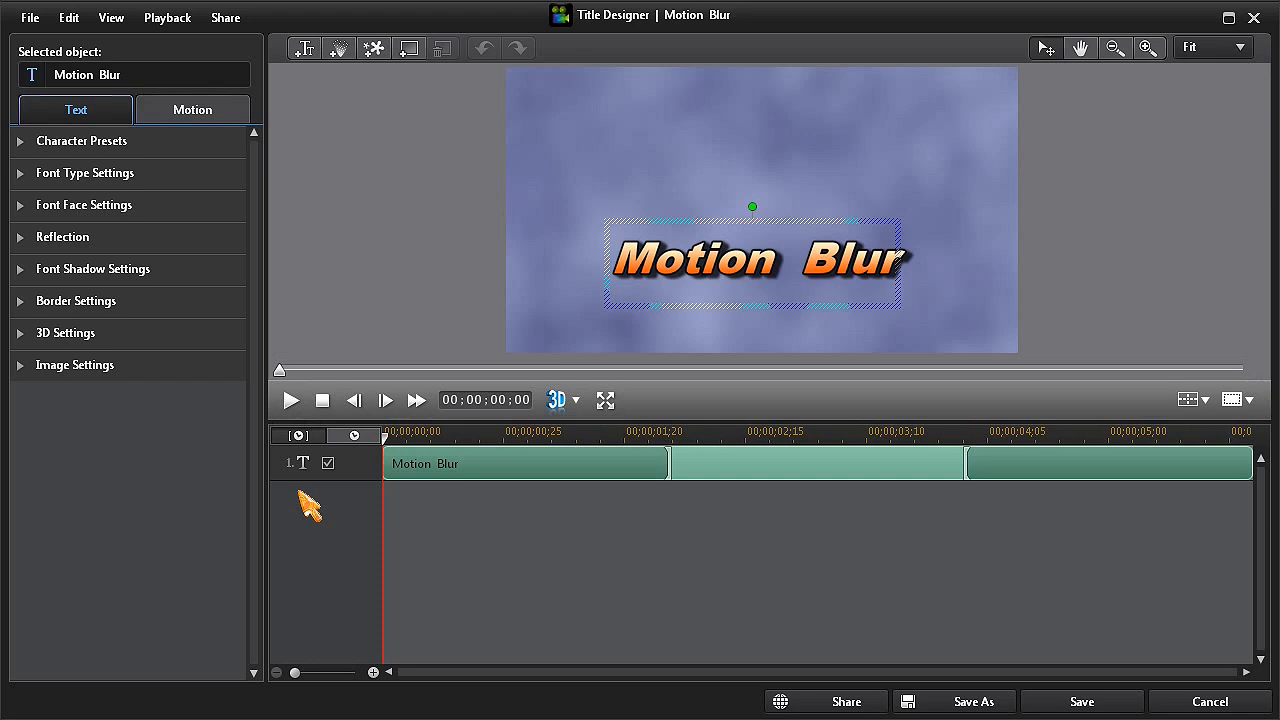
pyautogui.click(192, 108)
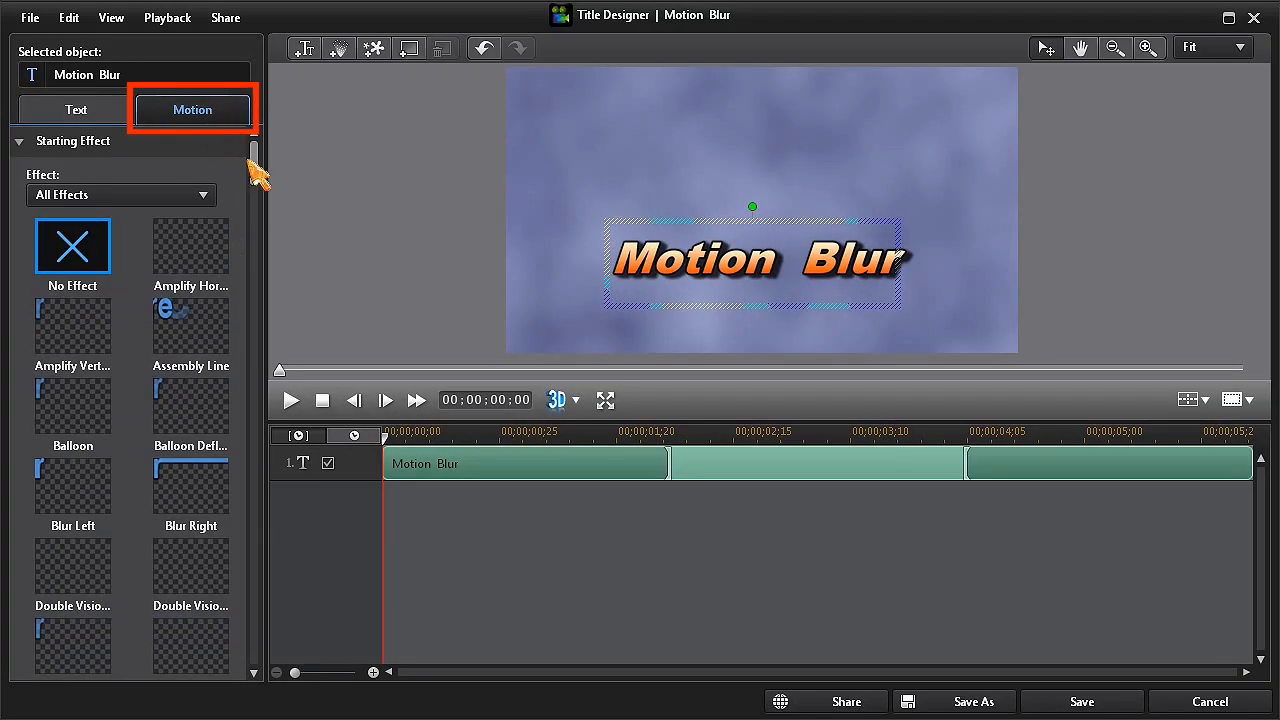
pyautogui.scroll(-3)
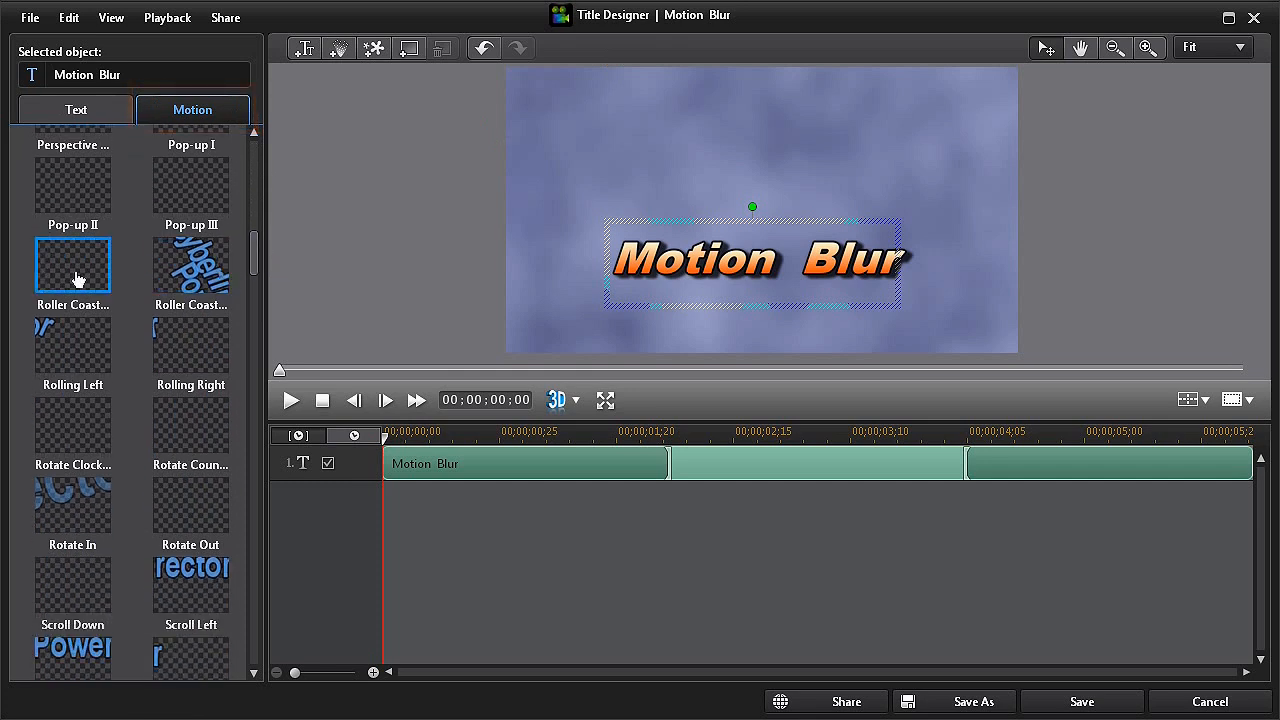
pyautogui.click(72, 264)
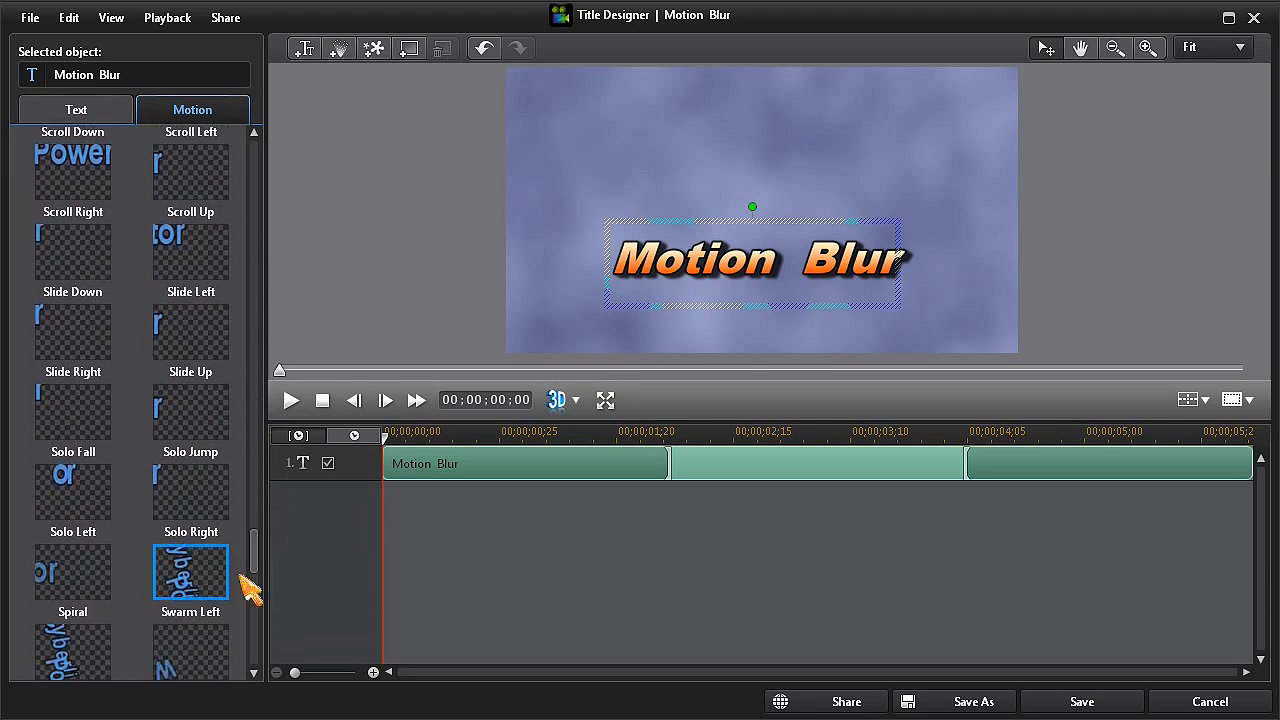
pyautogui.click(190, 572)
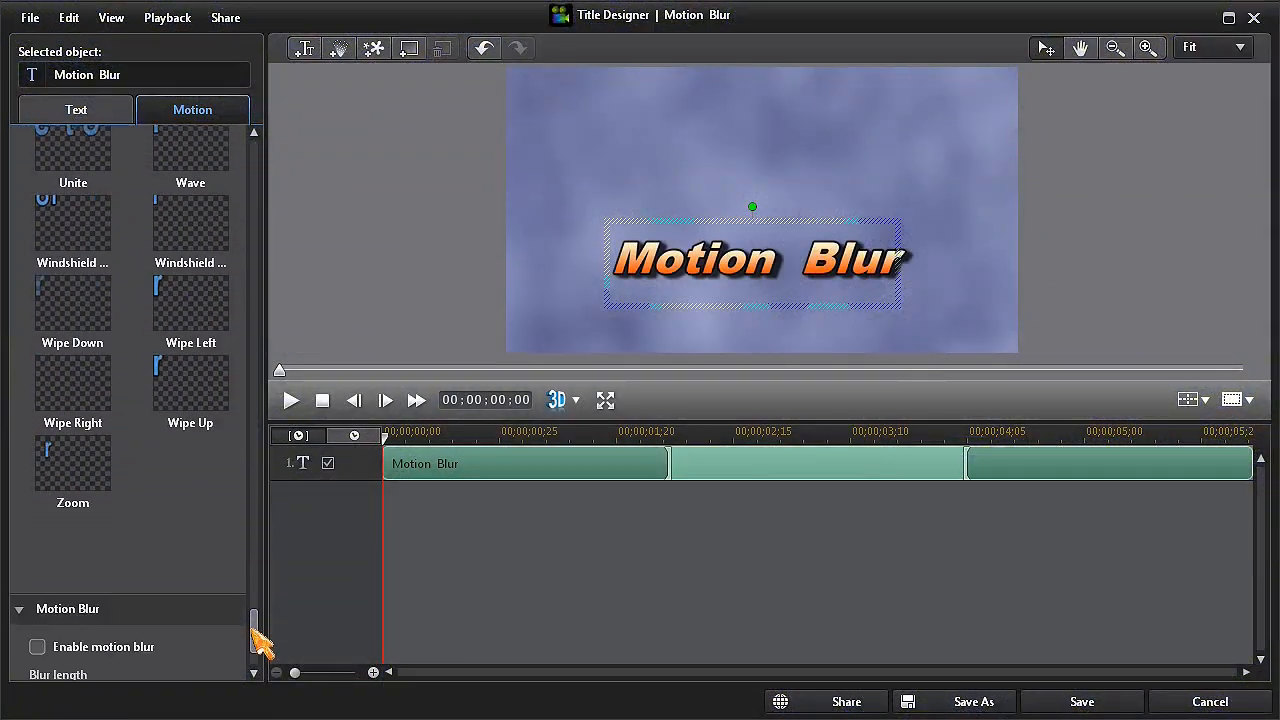
# Step: Enable motion blur on the title with blur length 2.00 and blur density 32
pyautogui.click(36, 532)
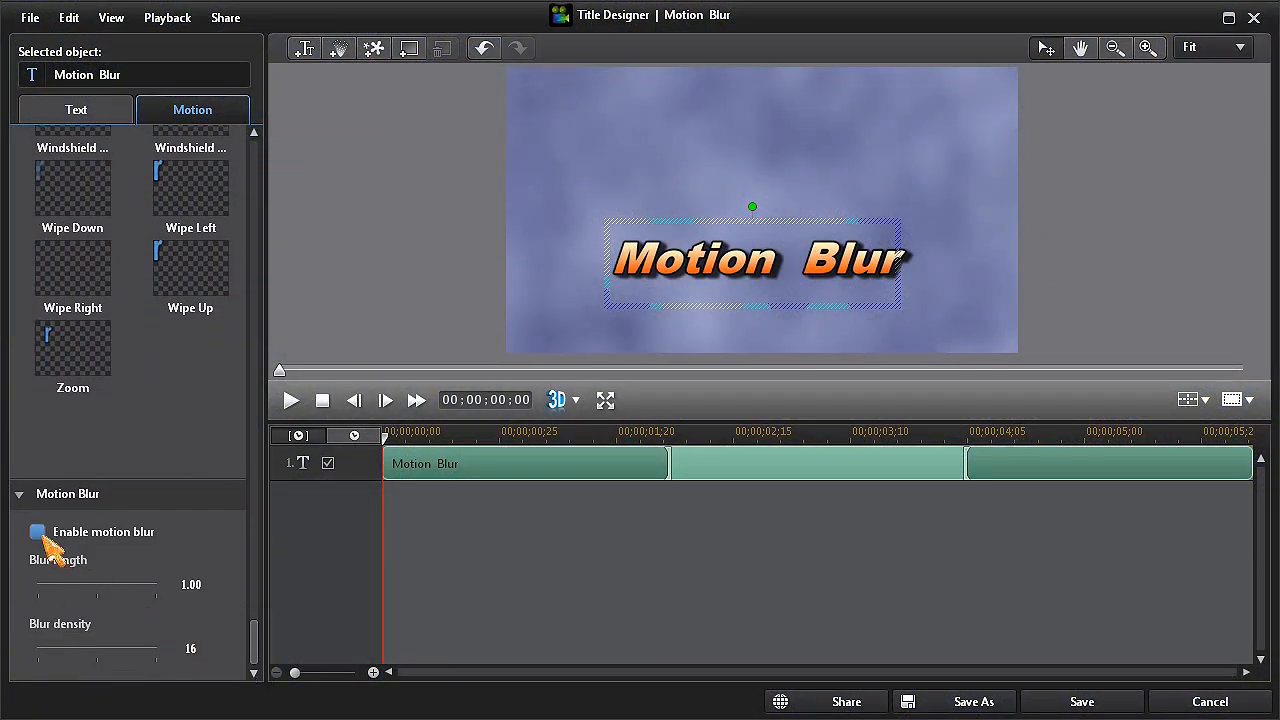
pyautogui.click(36, 532)
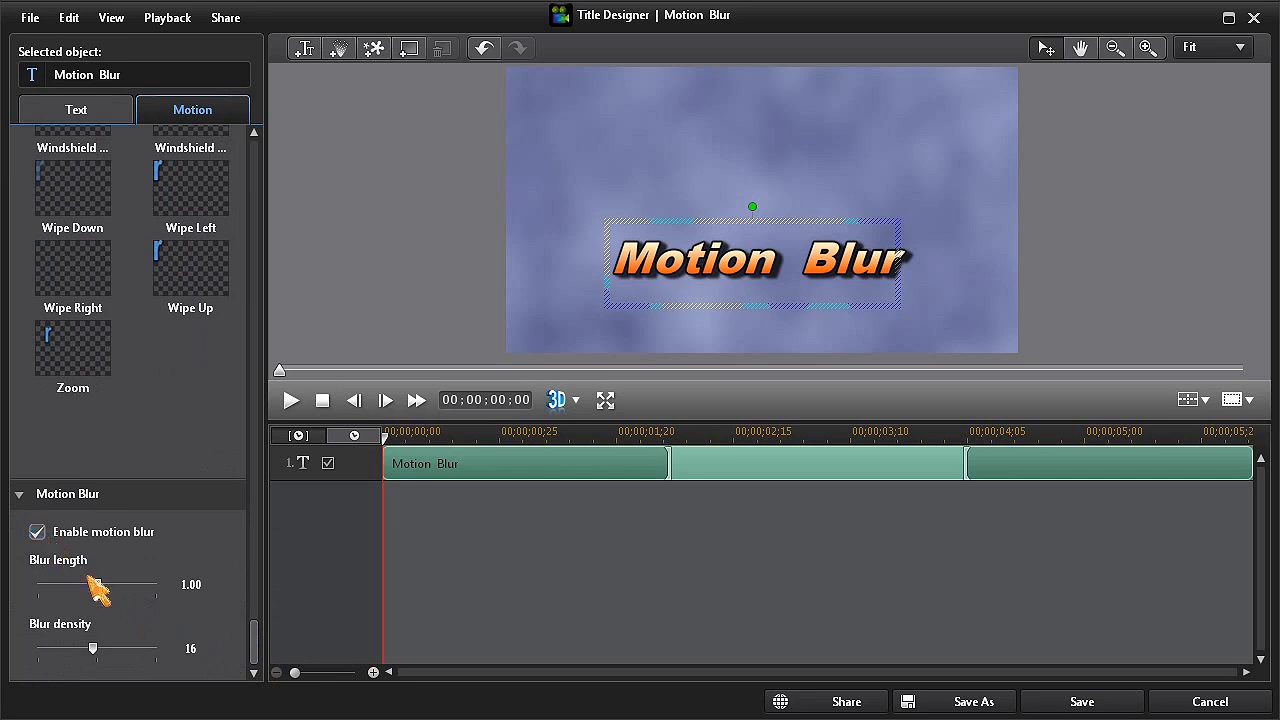
pyautogui.moveTo(88, 592); pyautogui.dragTo(156, 584)
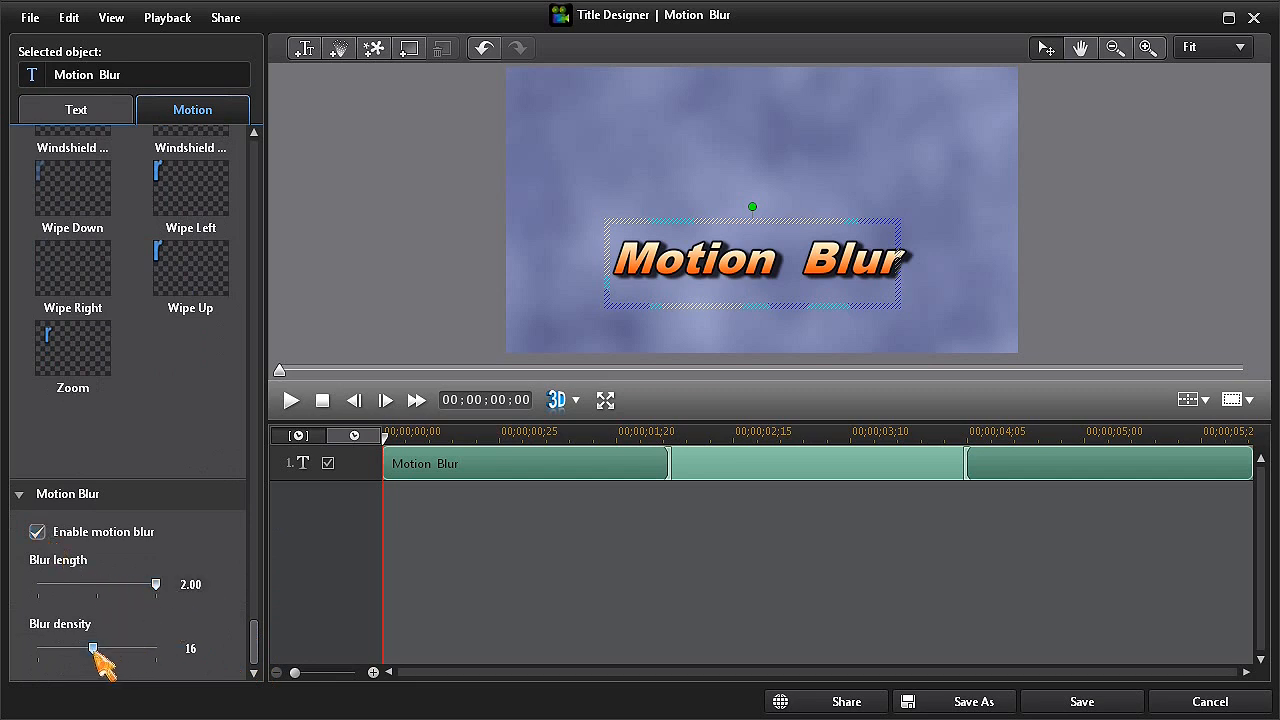
pyautogui.moveTo(92, 648); pyautogui.dragTo(156, 648)
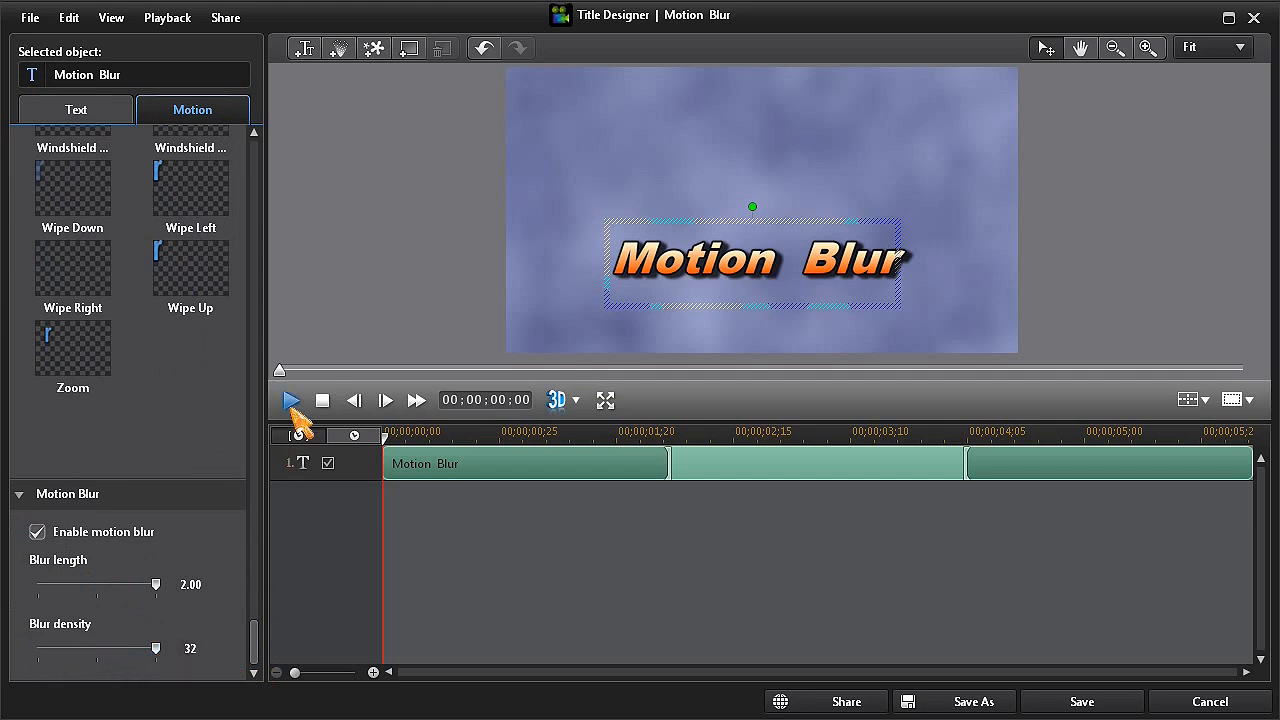
pyautogui.click(292, 400)
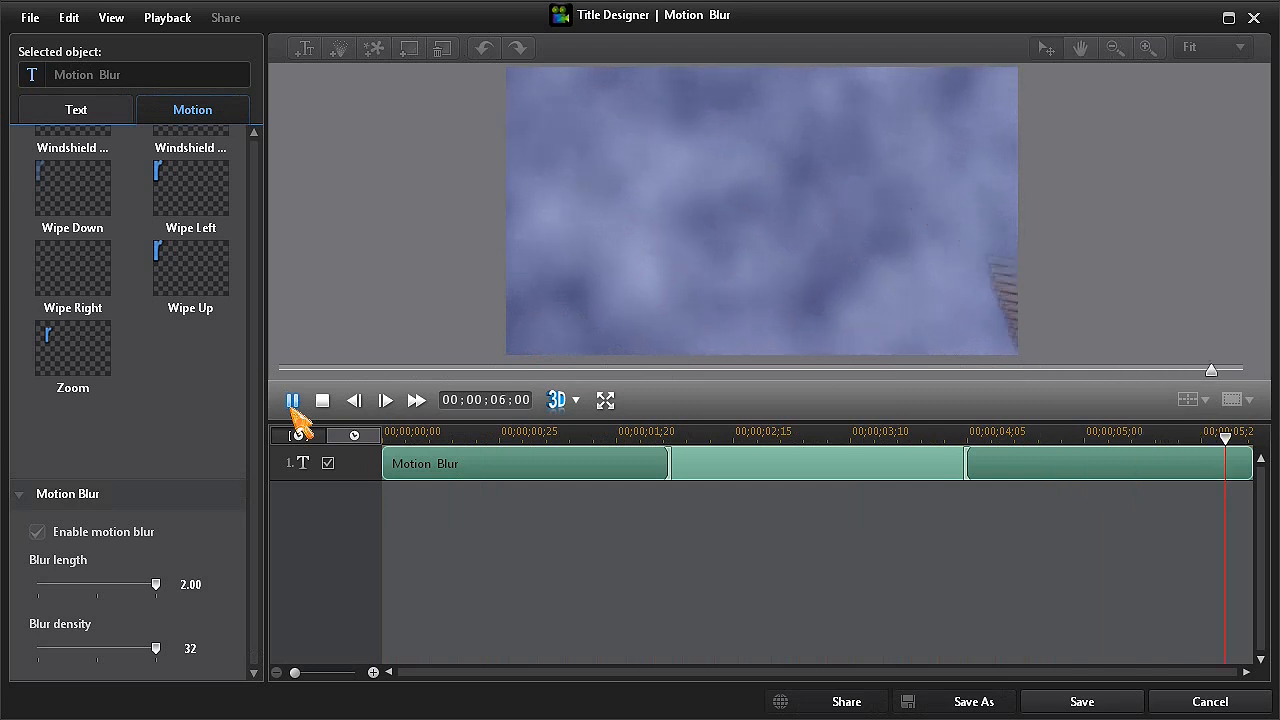
pyautogui.click(324, 400)
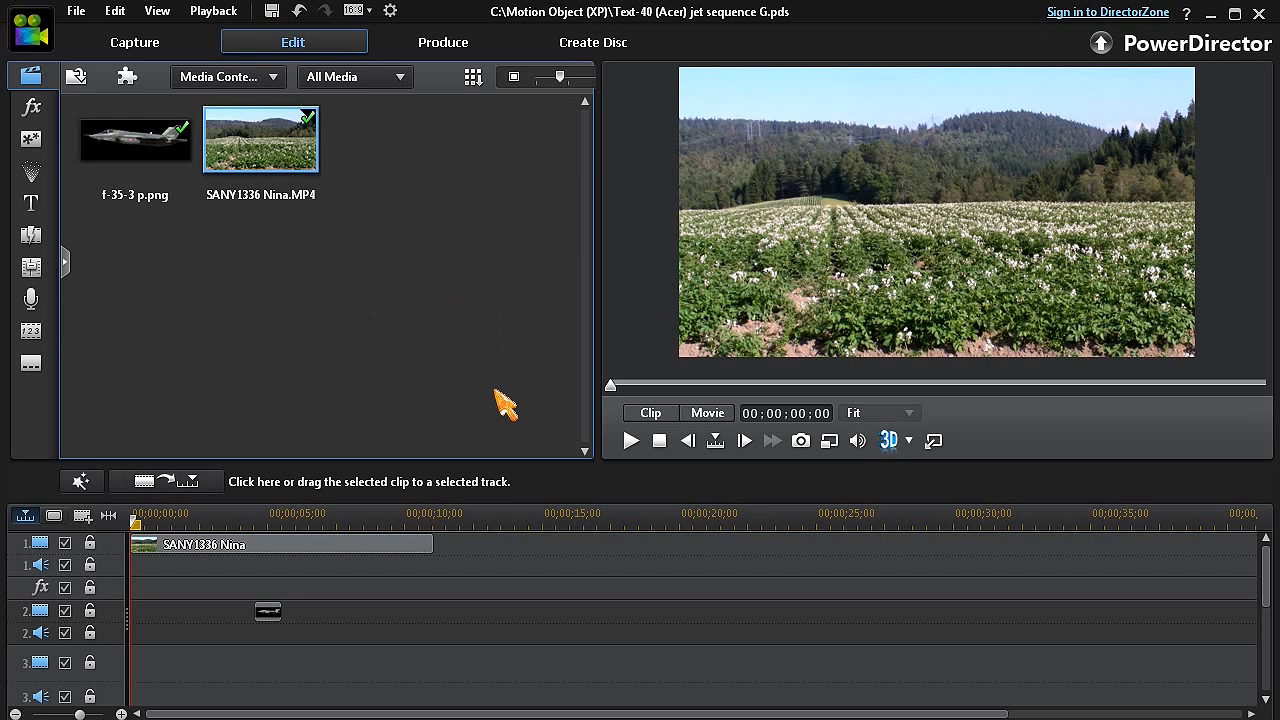
# Step: Preview the F-35 jet image, select its clip on track 2 and modify it in PiP Designer
pyautogui.click(136, 138)
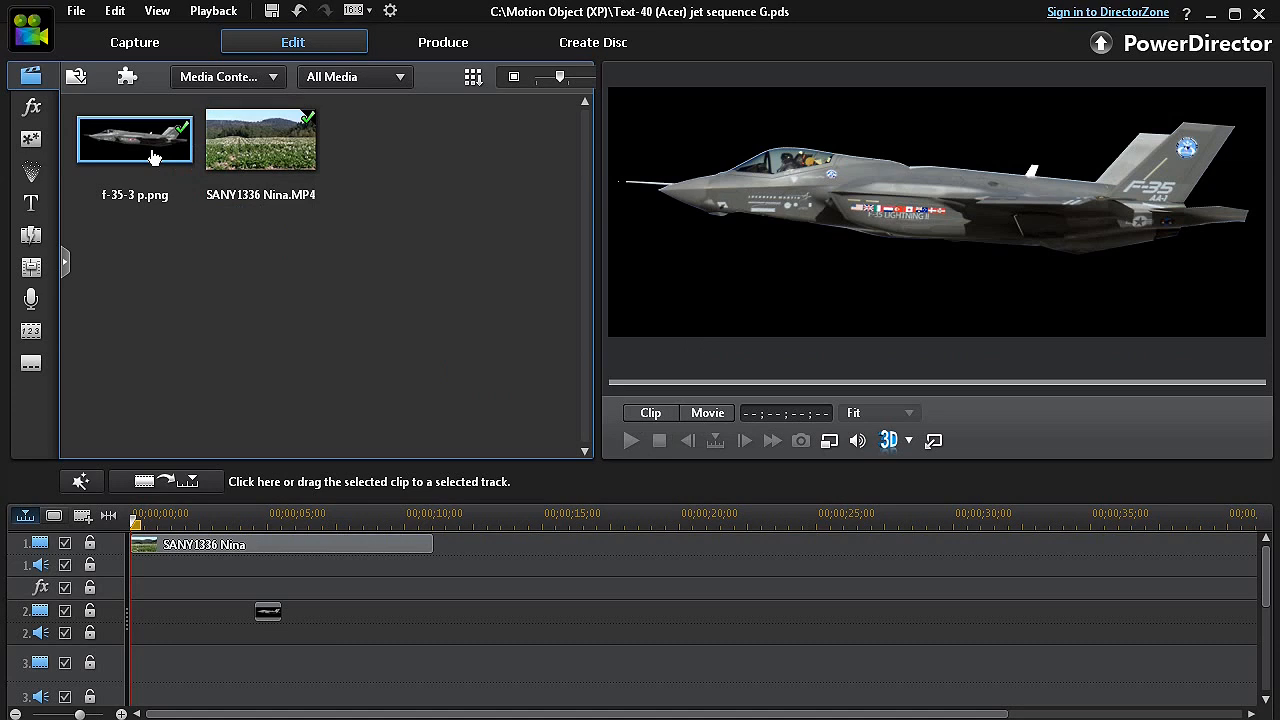
pyautogui.moveTo(292, 612)
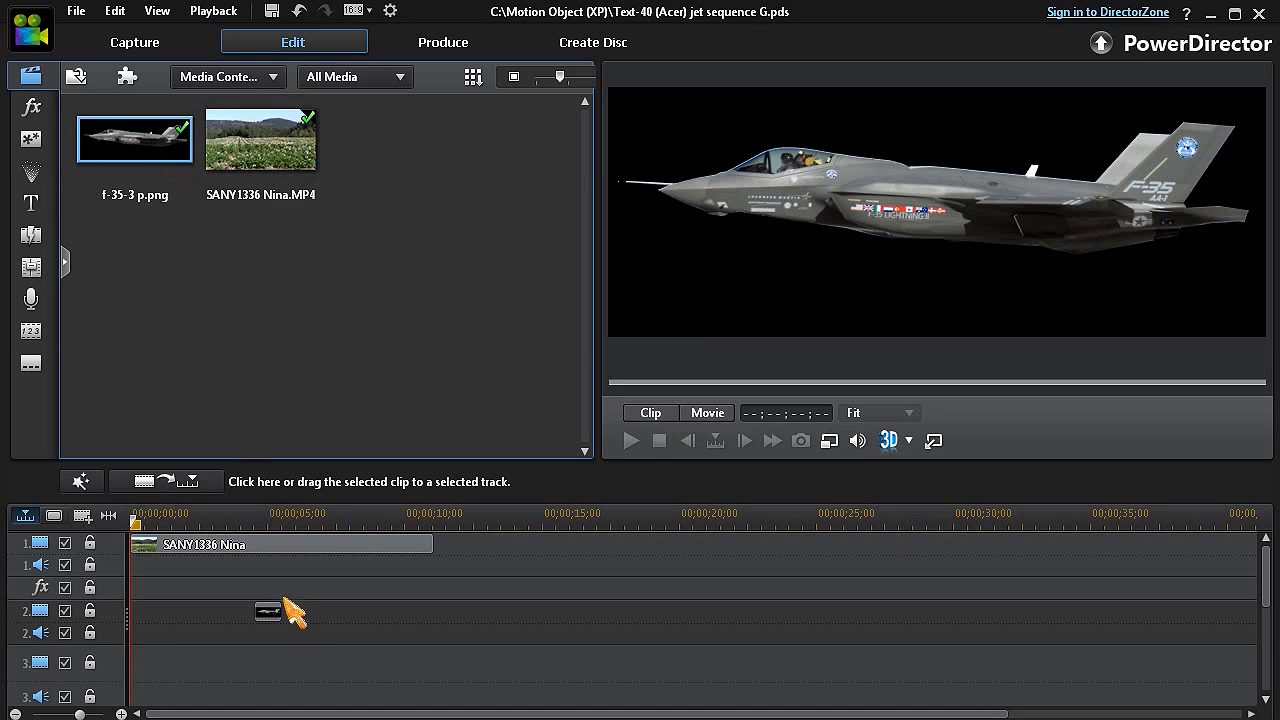
pyautogui.click(268, 612)
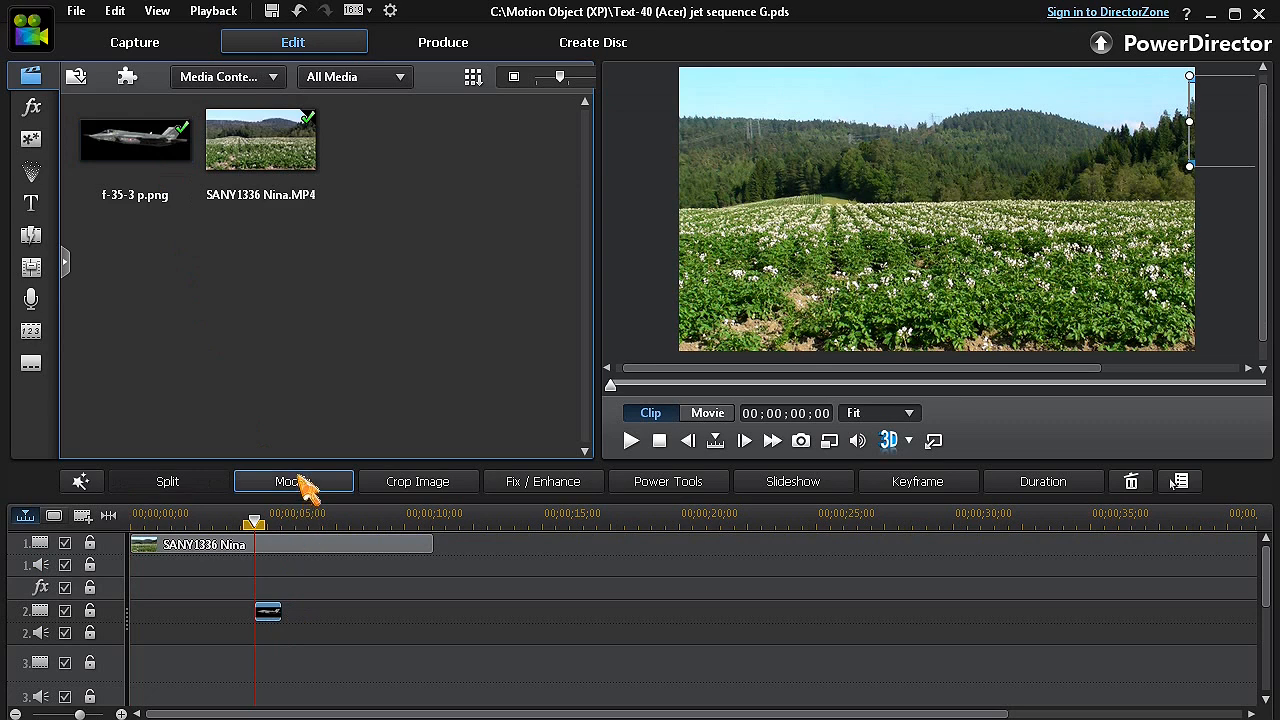
pyautogui.click(292, 480)
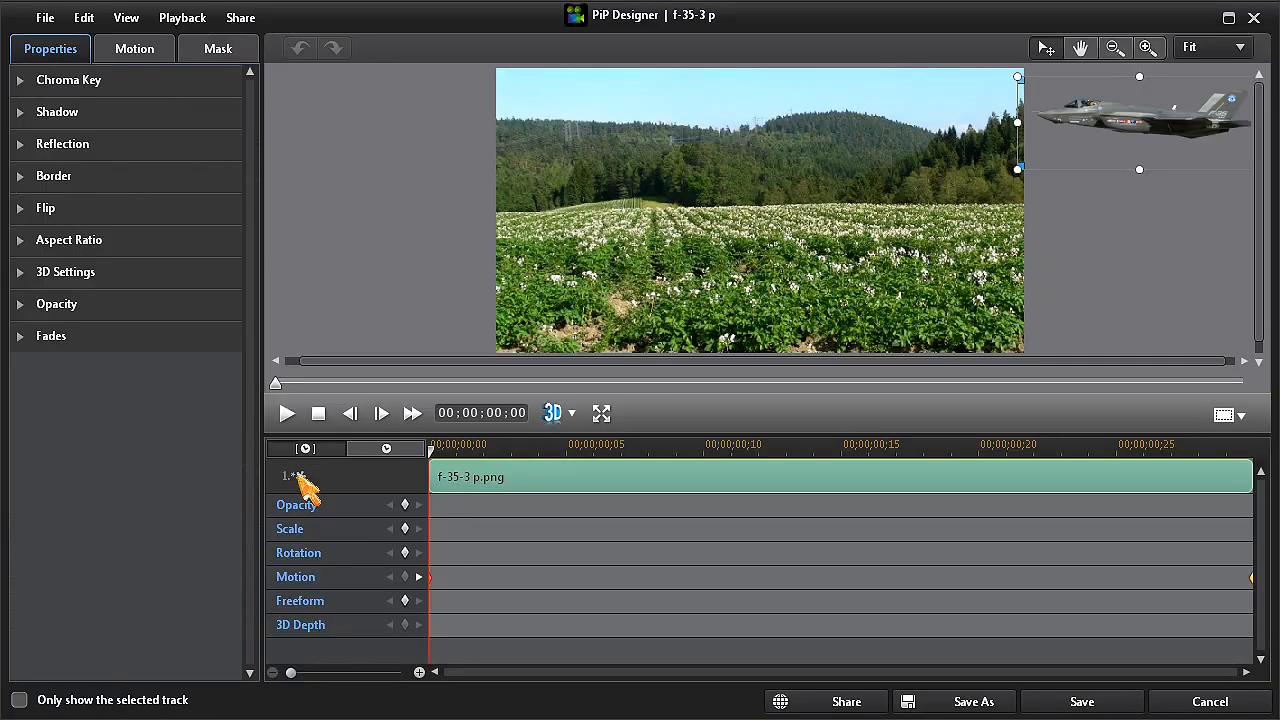
pyautogui.moveTo(250, 300)
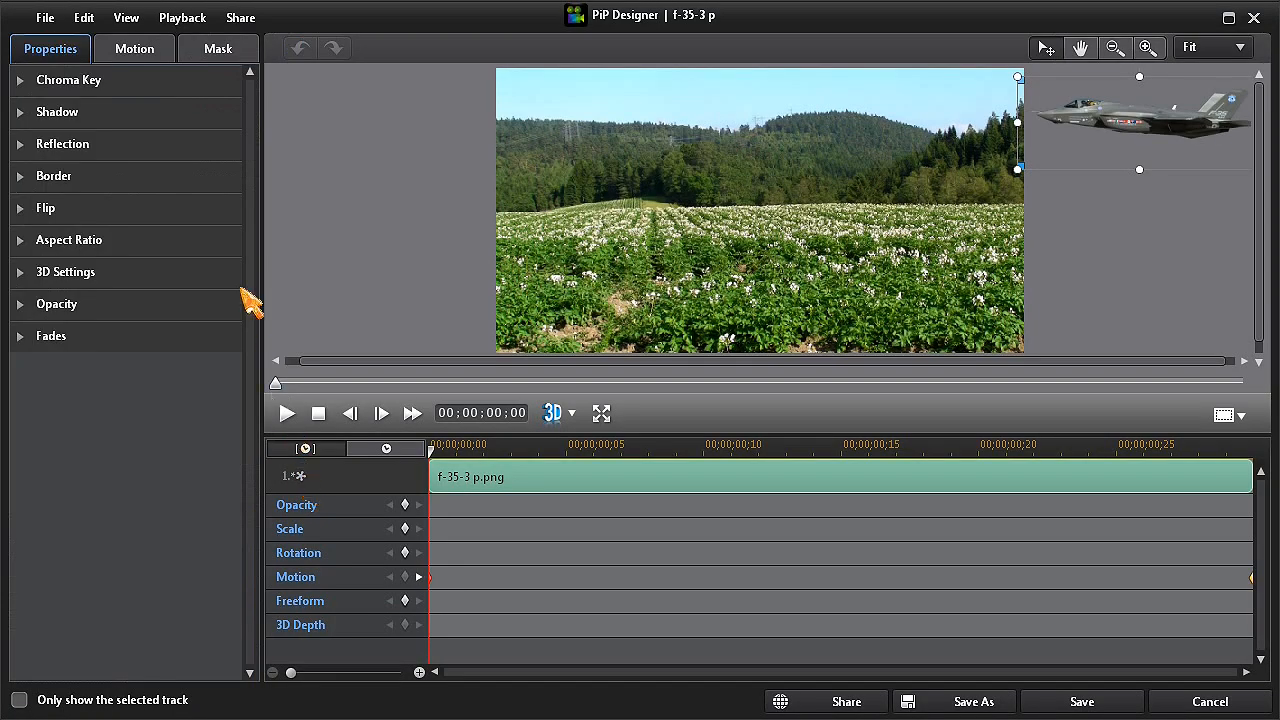
# Step: Enable motion blur on the jet with blur length 1.66 and blur density 29
pyautogui.click(134, 48)
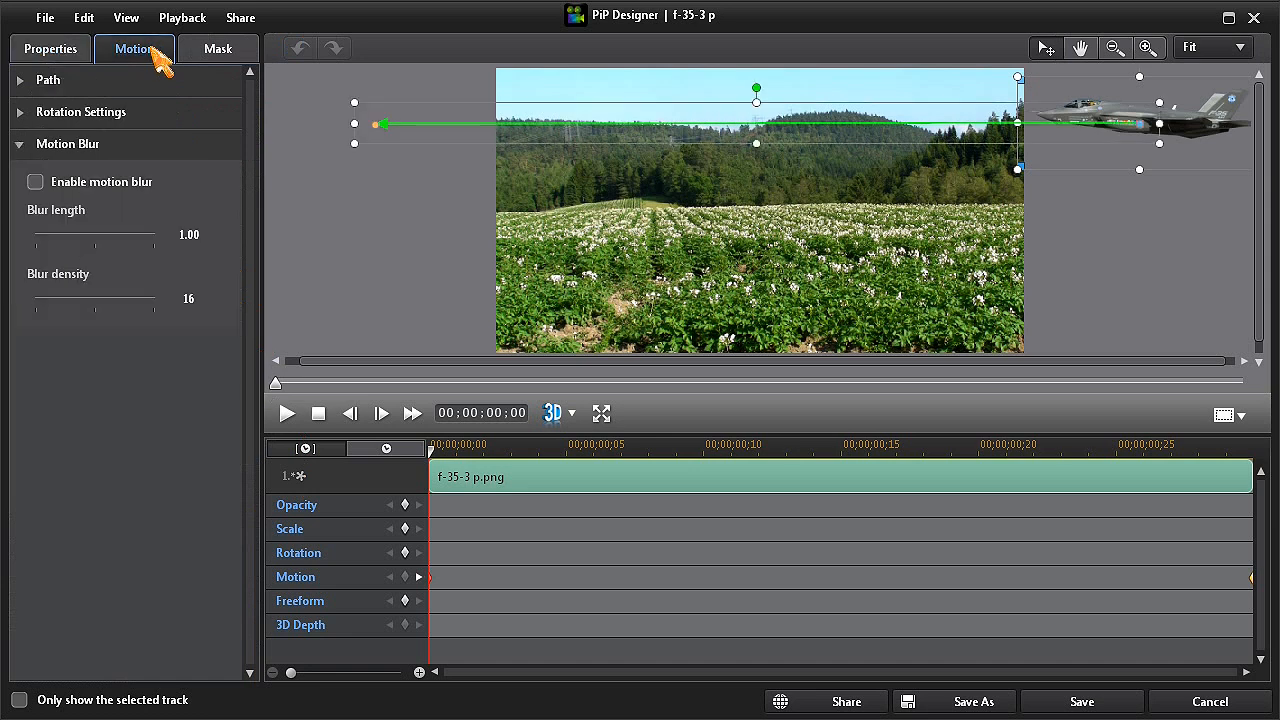
pyautogui.click(36, 180)
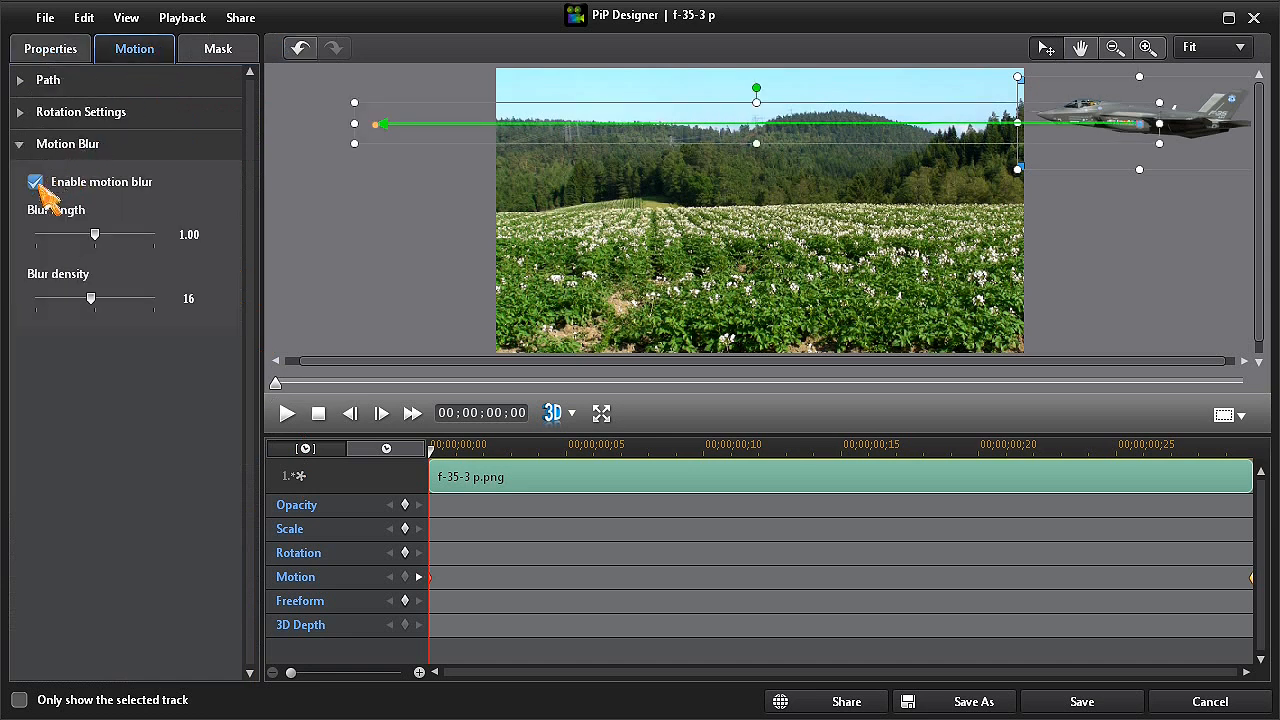
pyautogui.moveTo(94, 234); pyautogui.dragTo(100, 234)
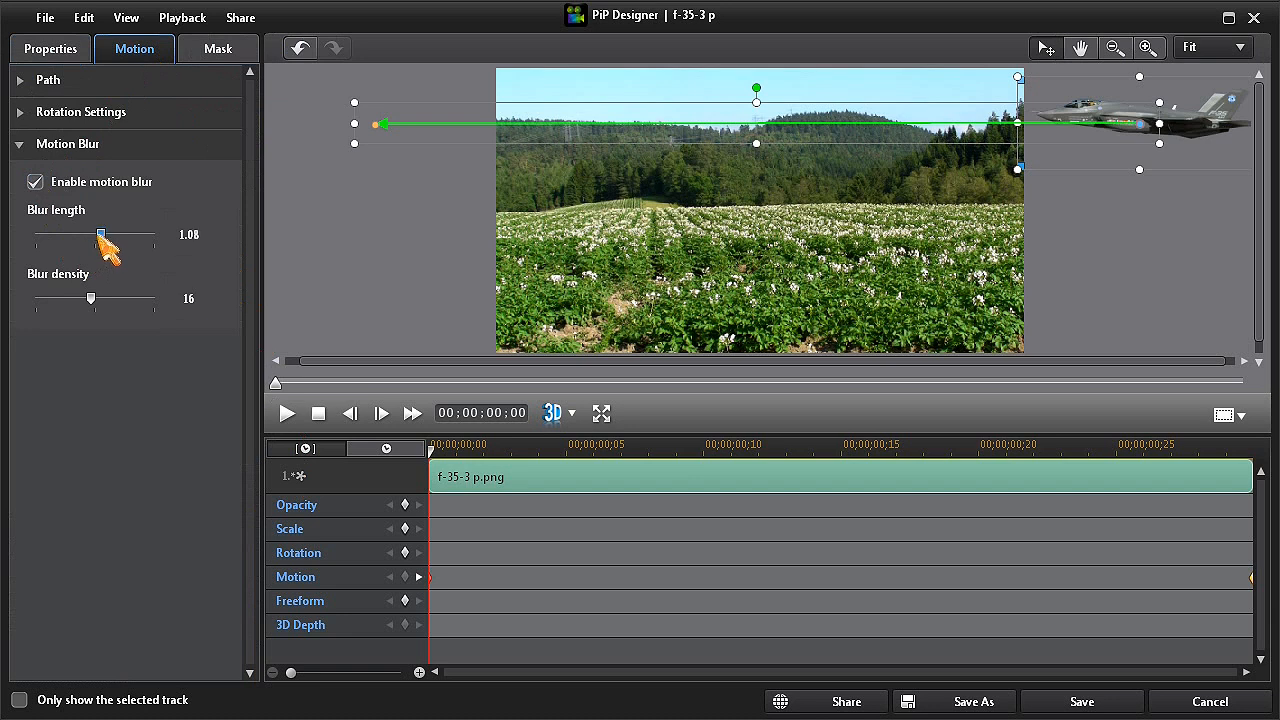
pyautogui.moveTo(96, 234); pyautogui.dragTo(132, 234)
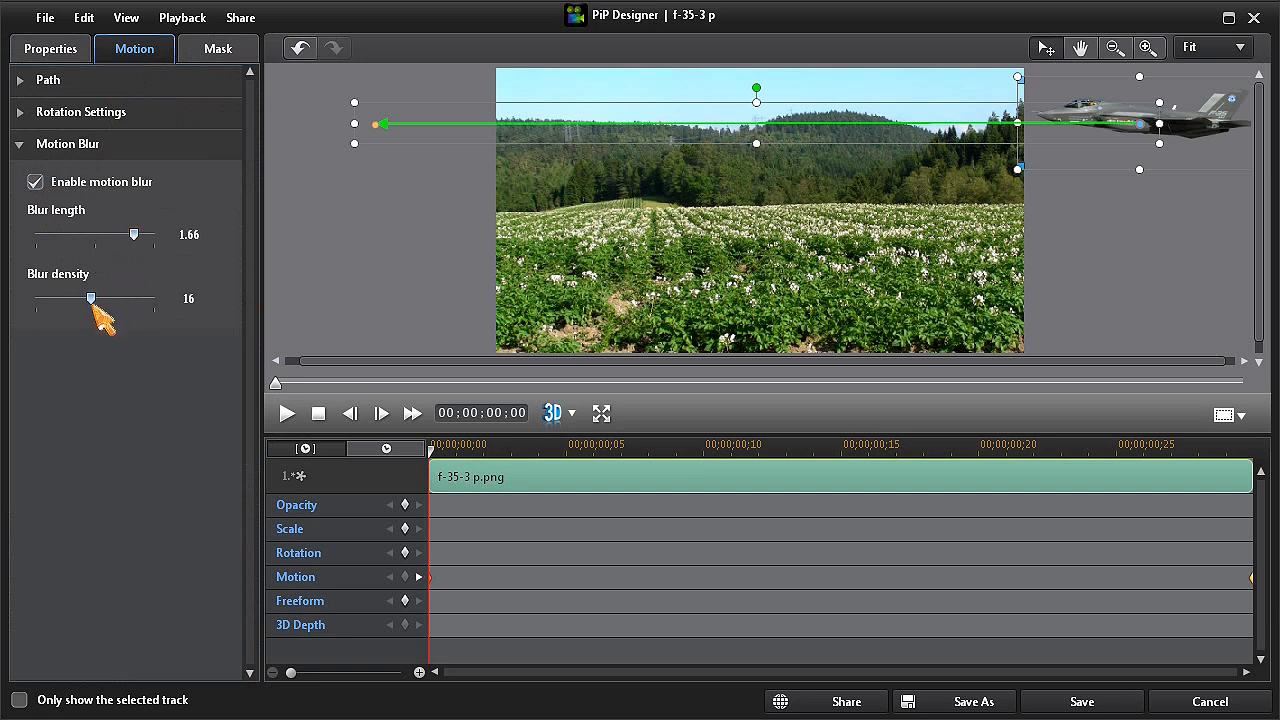
pyautogui.moveTo(90, 298); pyautogui.dragTo(144, 298)
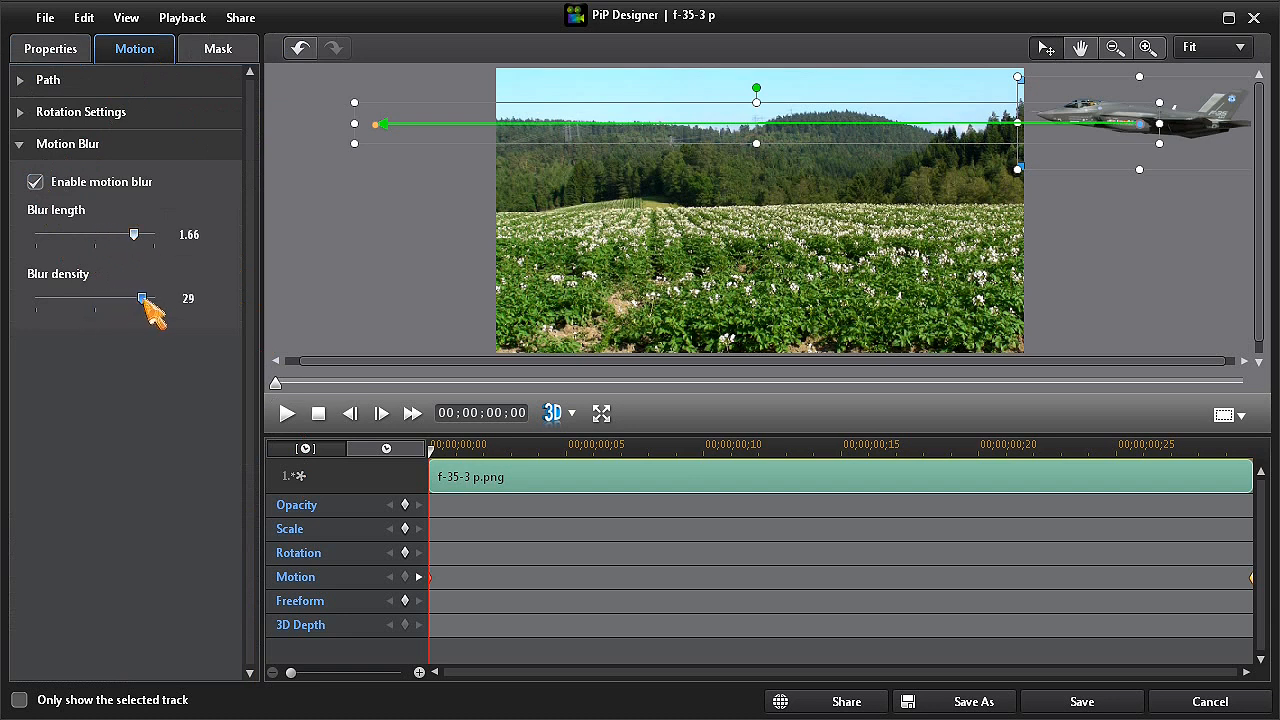